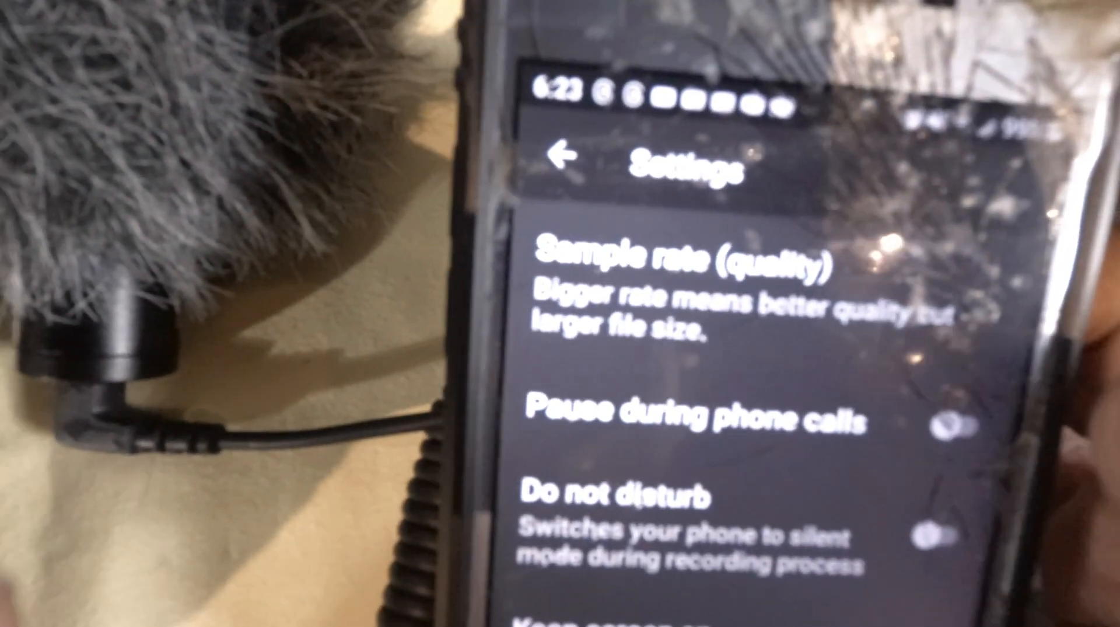
Step: Uncheck Device's auto gain control (AGC), keeping the microphone gain factor at 1.0x
scroll(down, 3)
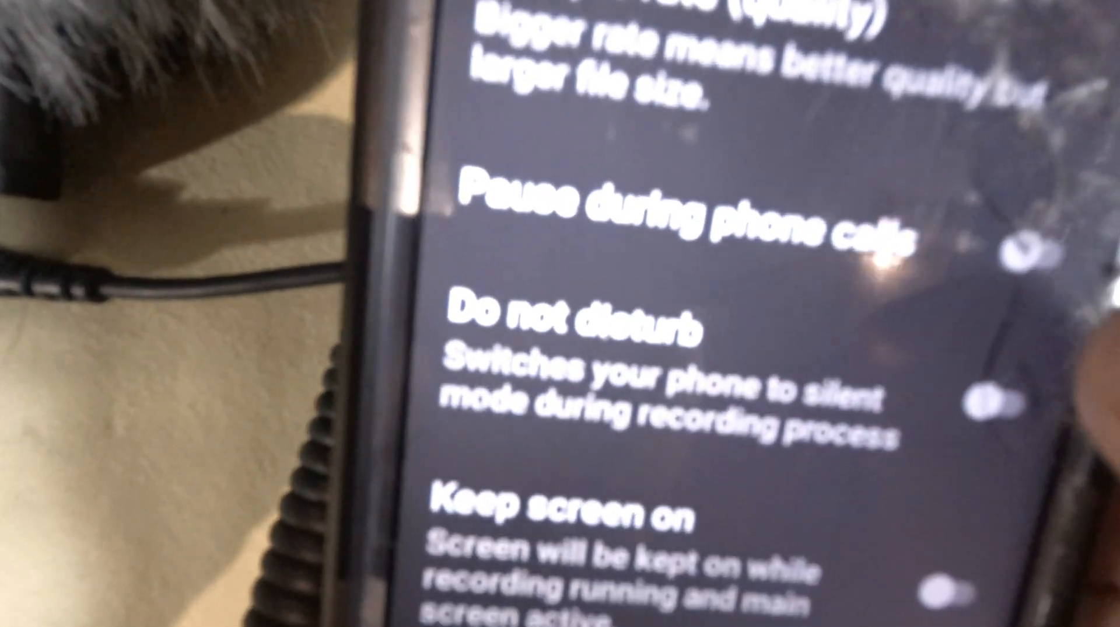
scroll(down, 3)
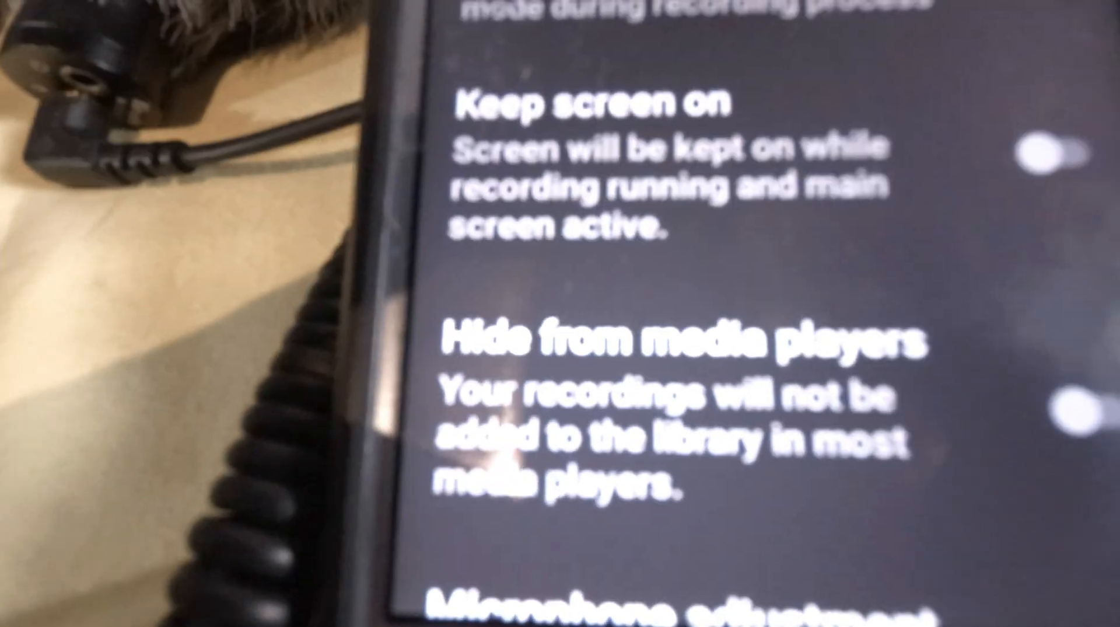
scroll(down, 3)
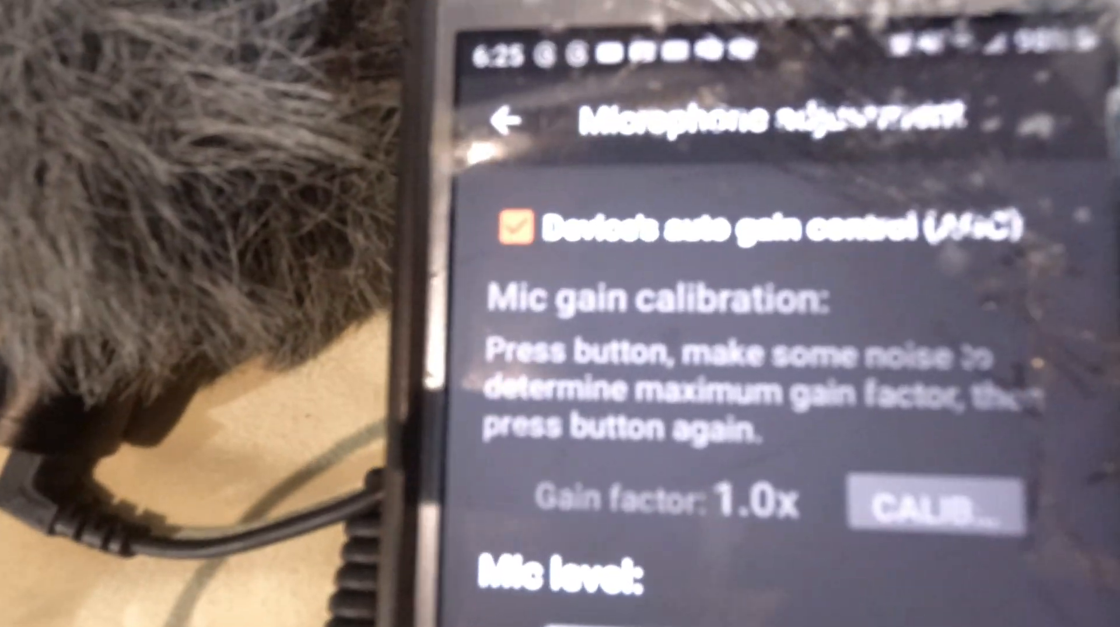
click(514, 227)
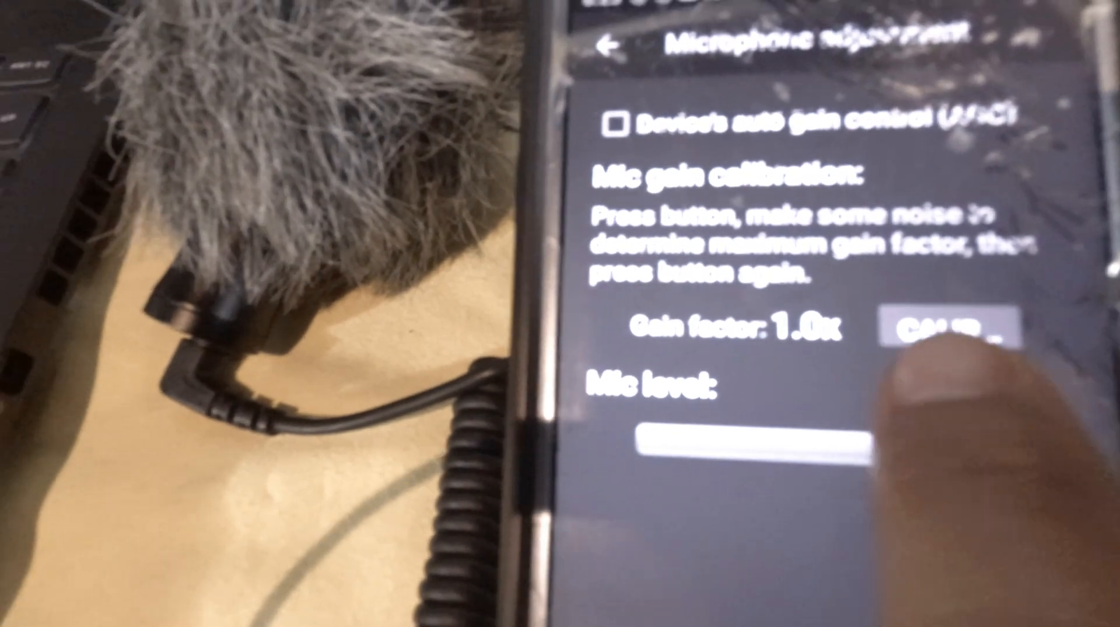